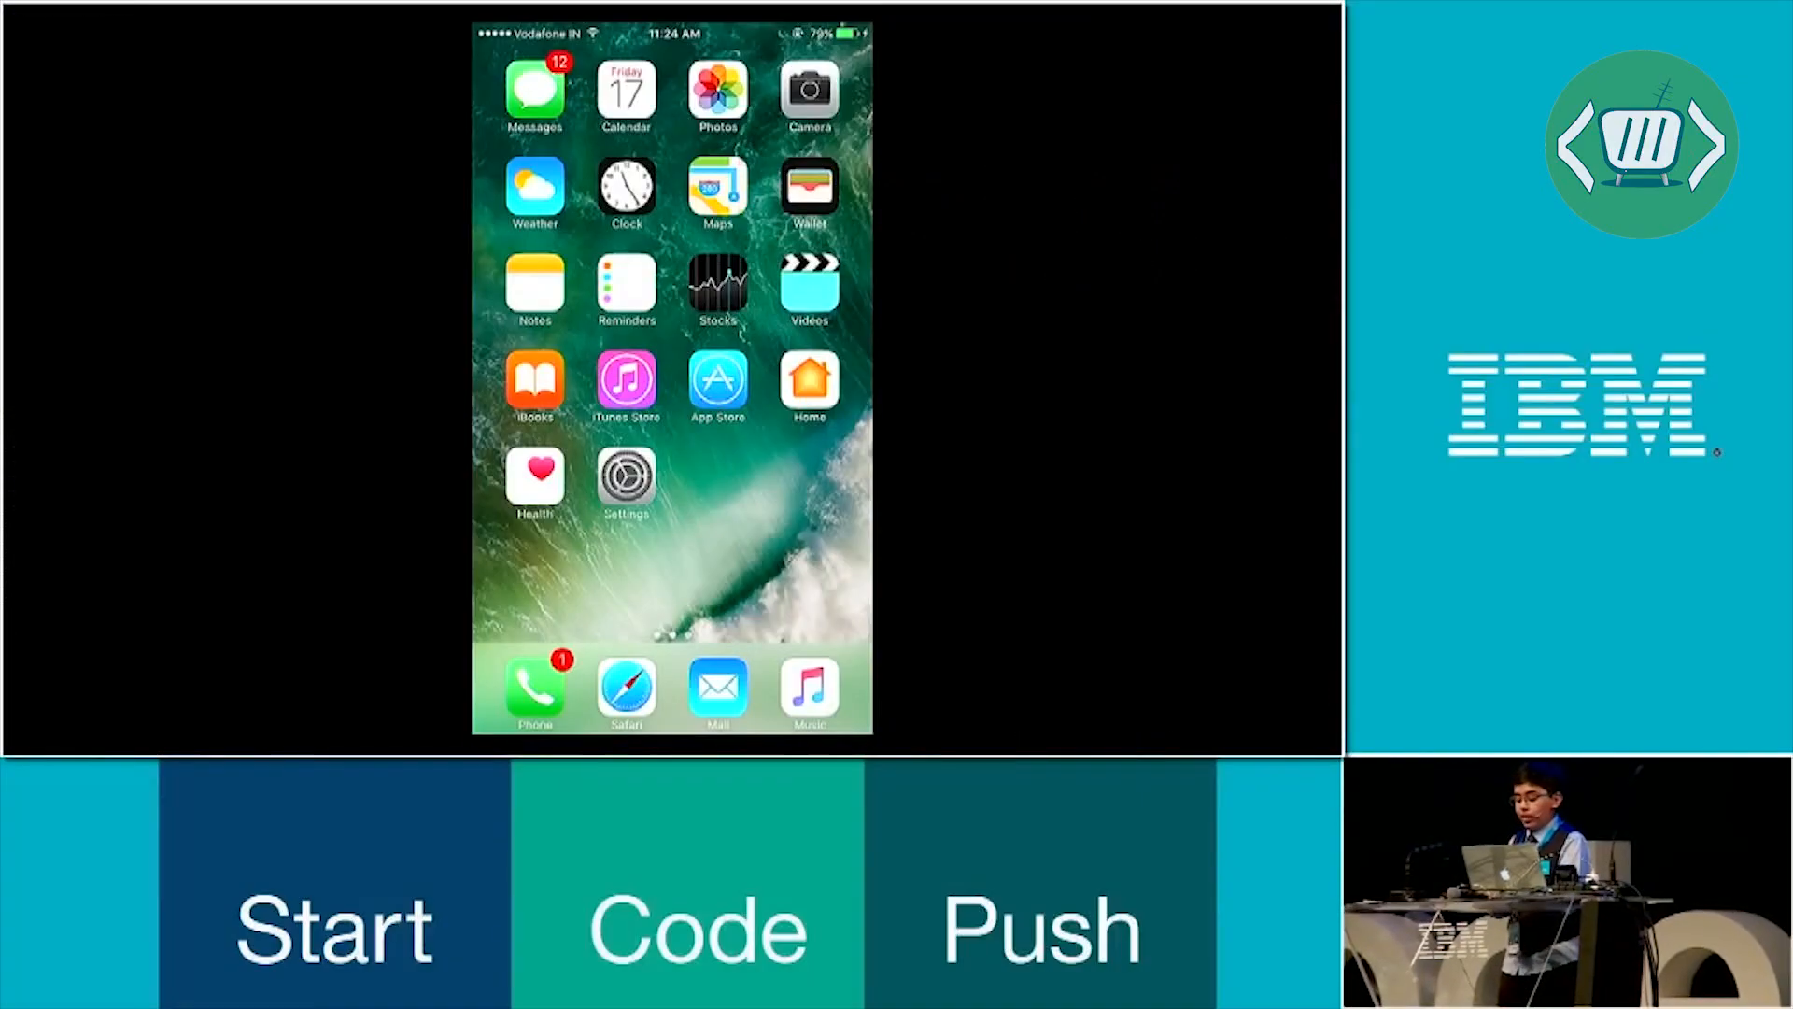
pyautogui.hscroll(-3)
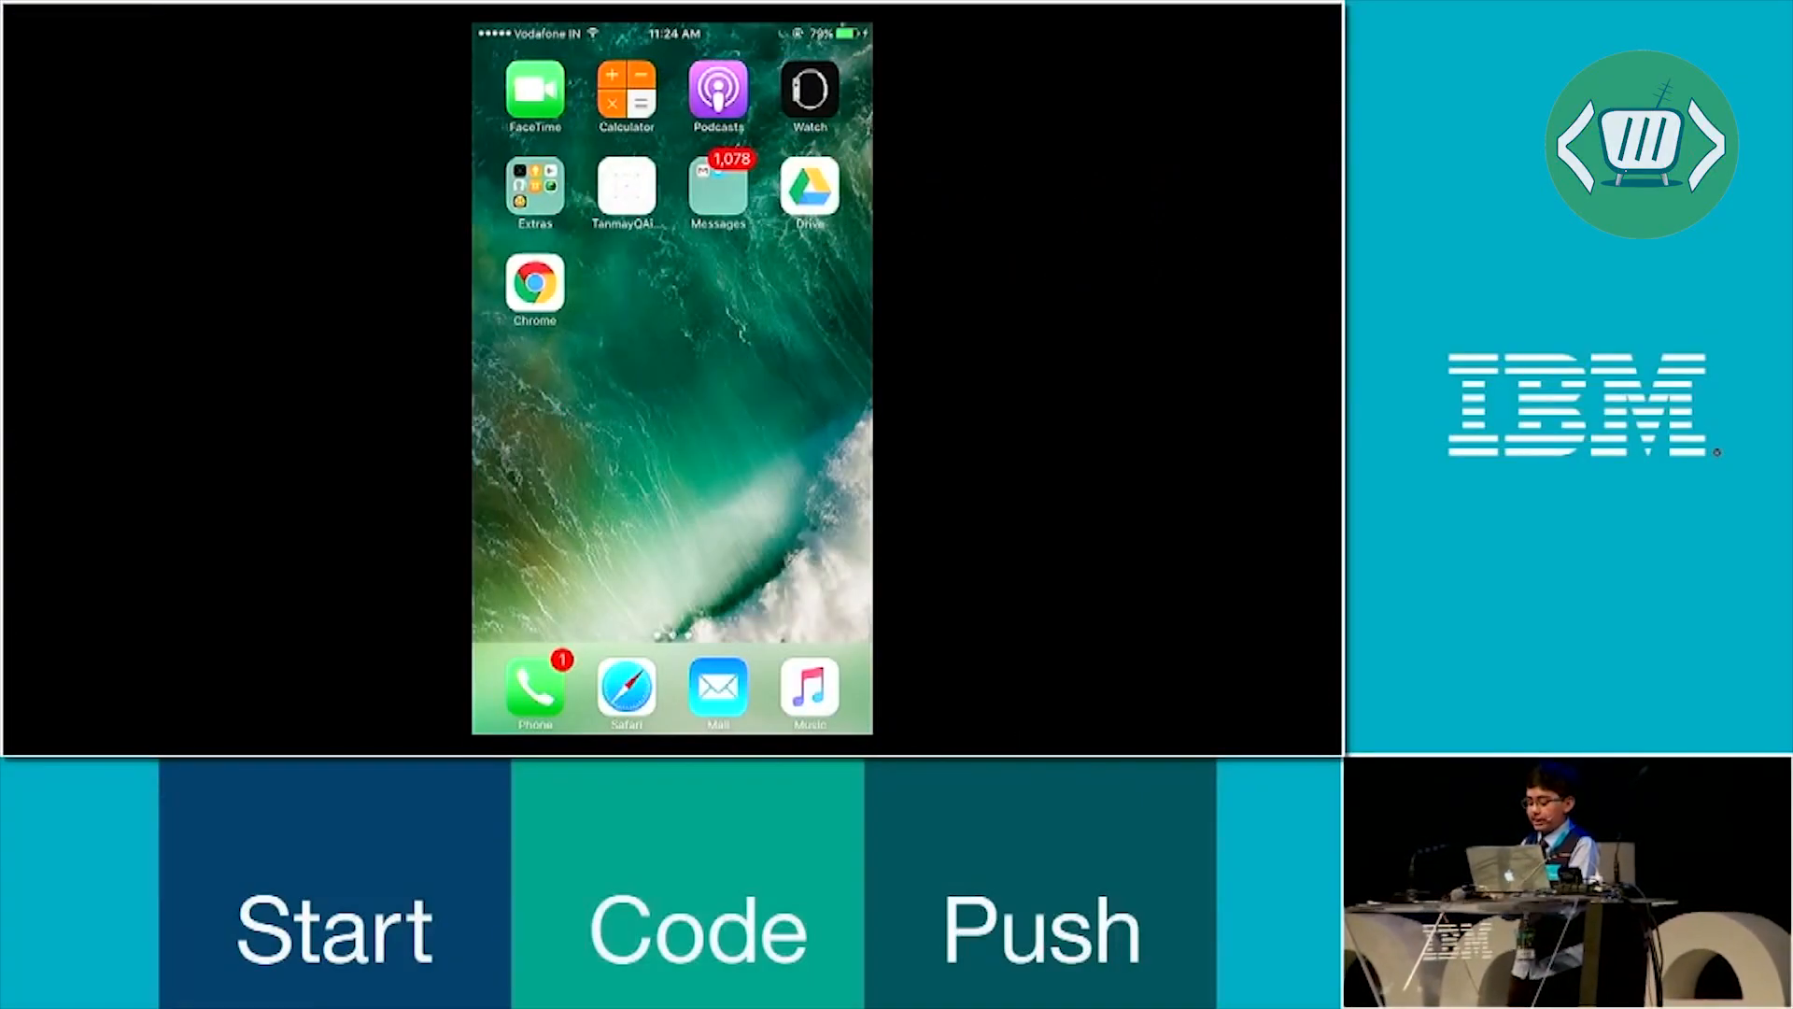